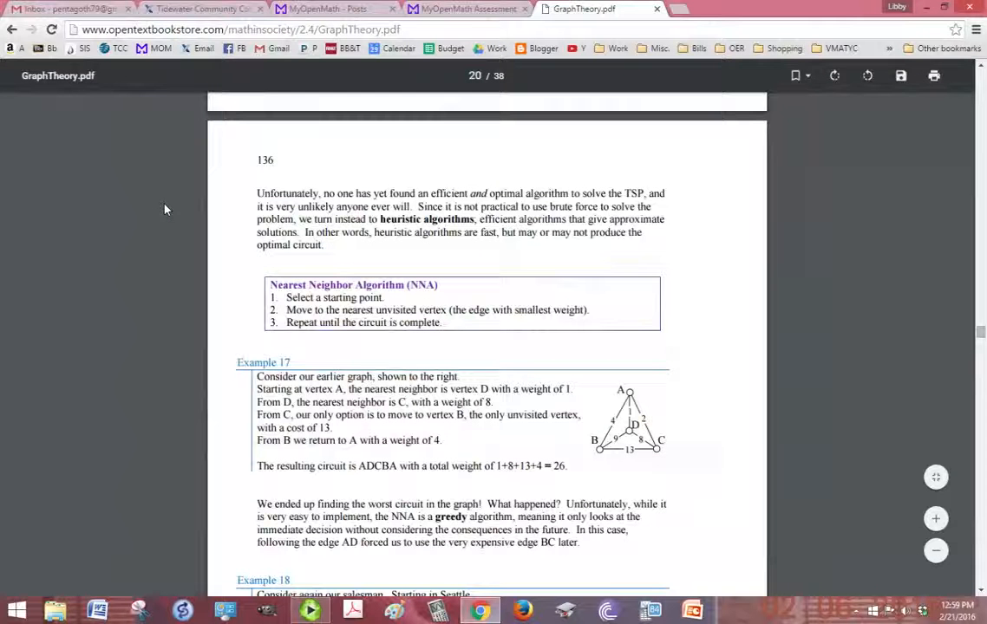
# Step: Show the nearest-neighbor circuit question with its empty graph-drawing answer box
pyautogui.click(467, 8)
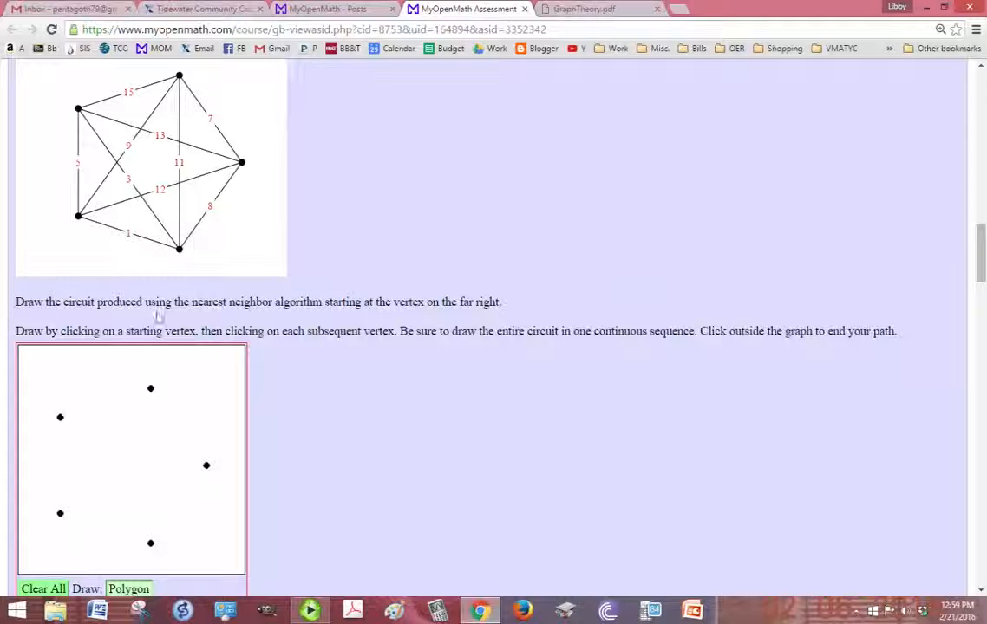
pyautogui.moveTo(396, 316)
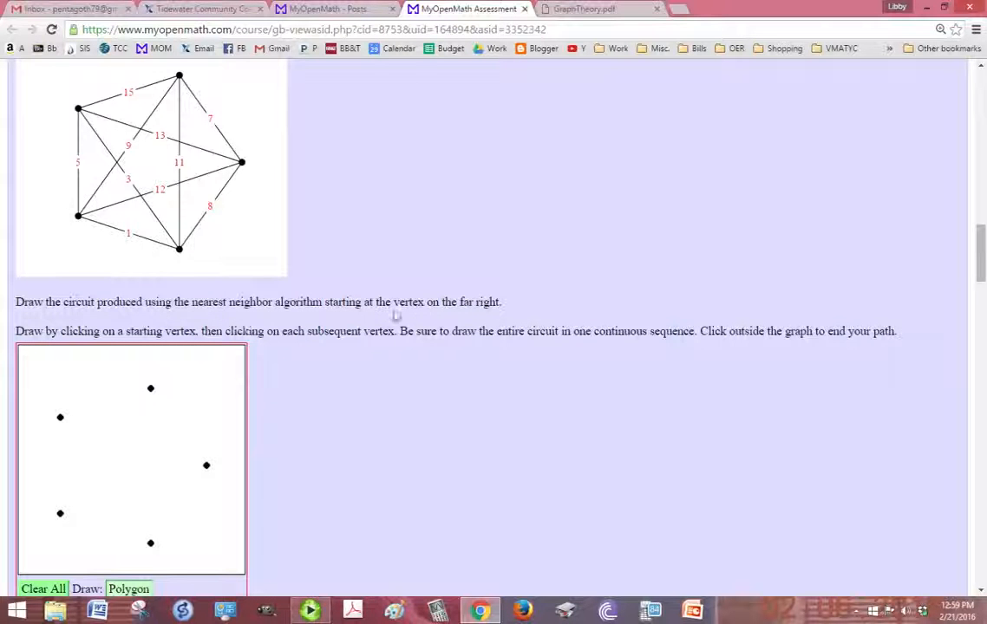
pyautogui.moveTo(493, 321)
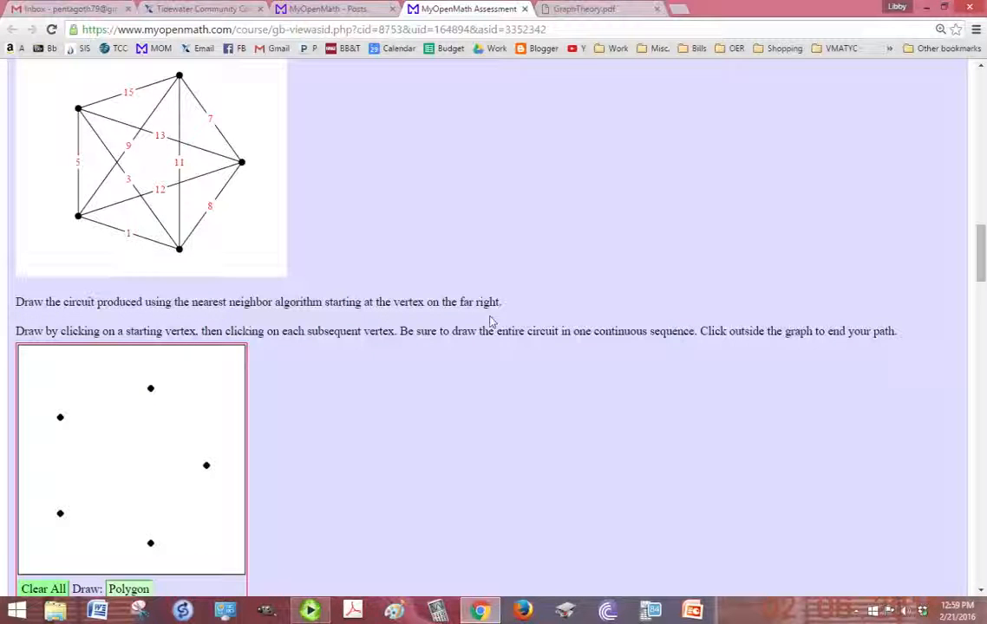
# Step: Show GraphTheory.pdf page 136 with the Nearest Neighbor Algorithm and Example 17
pyautogui.click(581, 9)
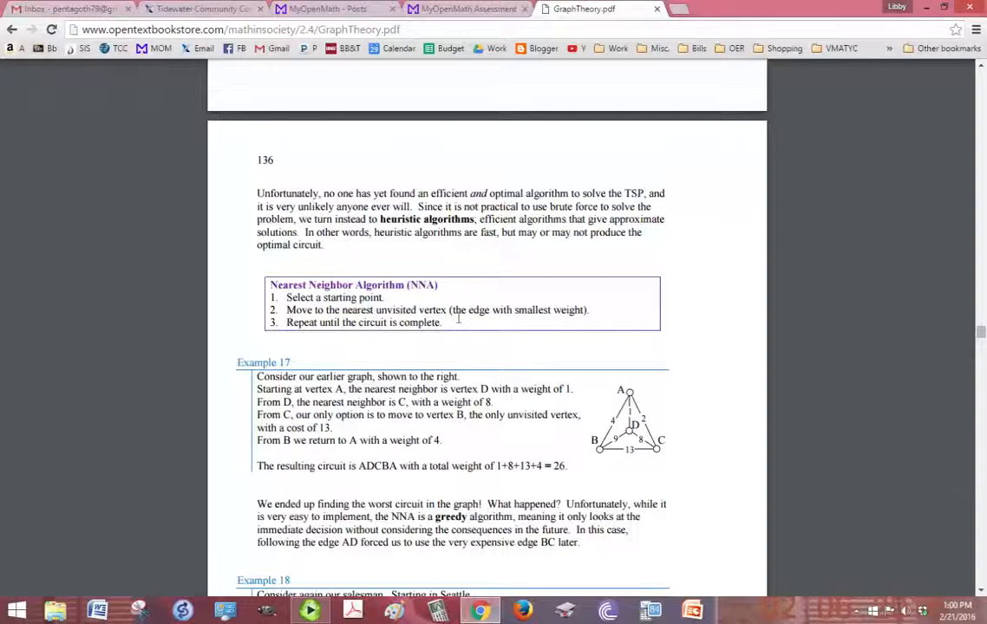
pyautogui.moveTo(604, 316)
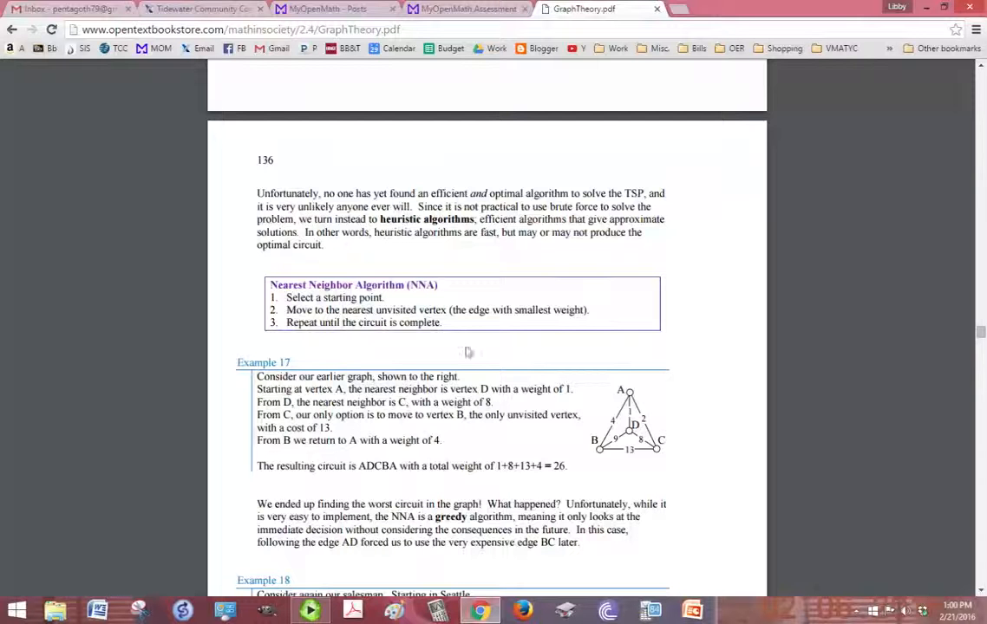
pyautogui.moveTo(423, 309)
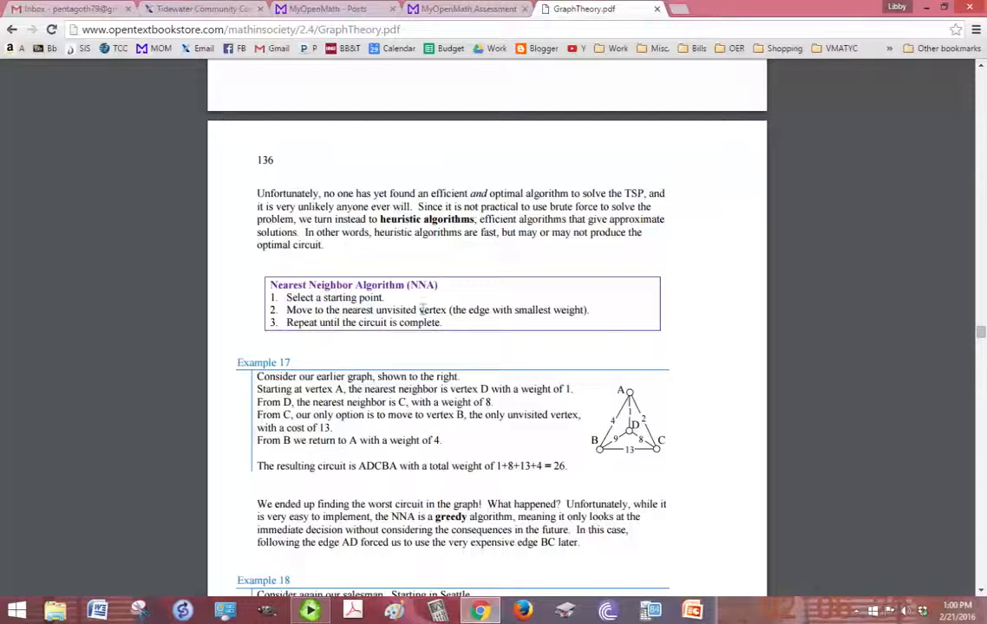
# Step: Return to the question and start the circuit at the far-right vertex toward the top vertex
pyautogui.click(468, 9)
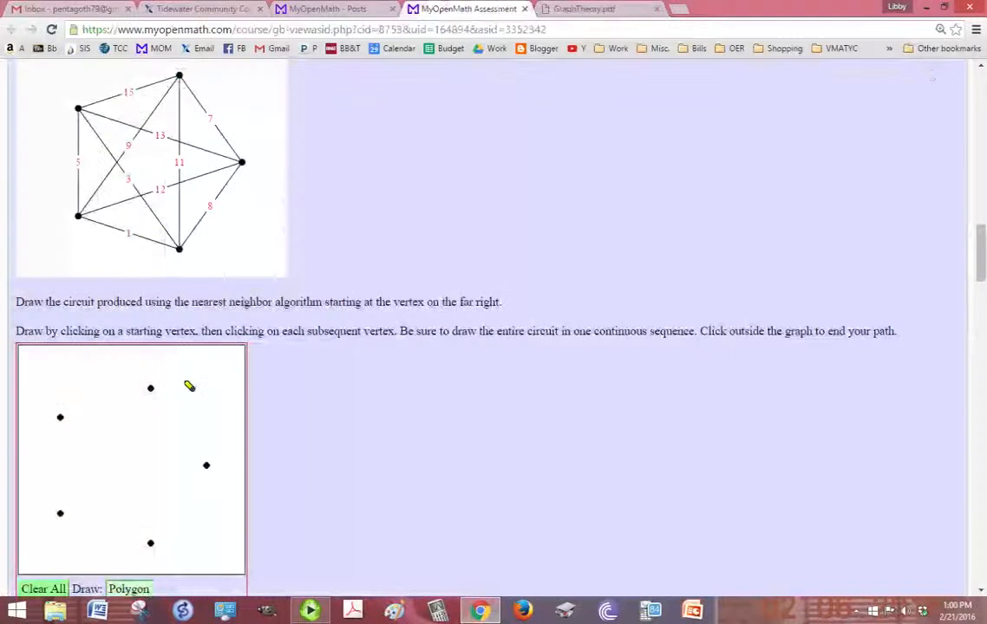
pyautogui.moveTo(212, 468)
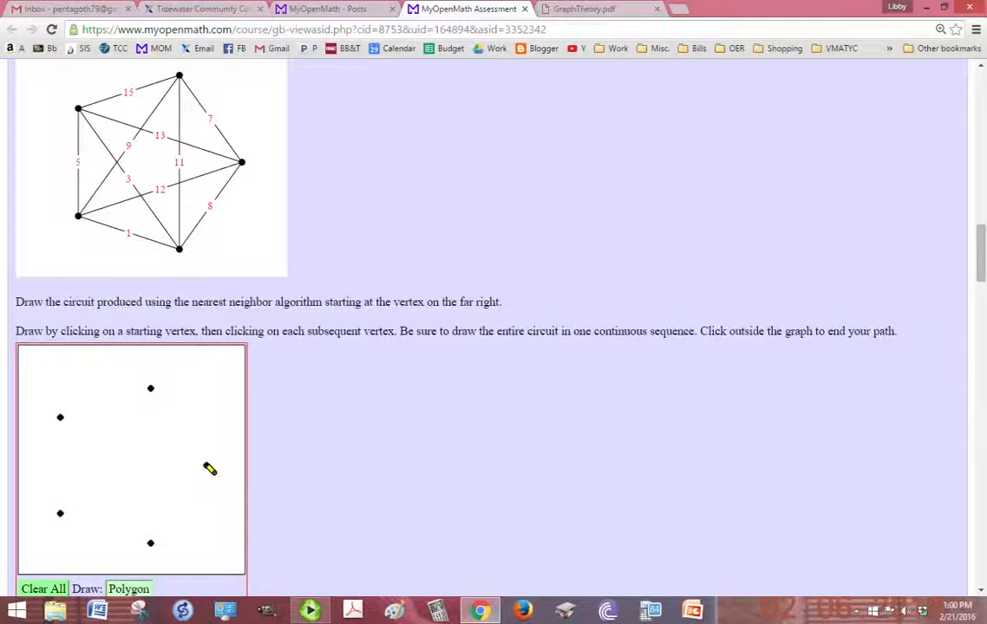
pyautogui.click(205, 466)
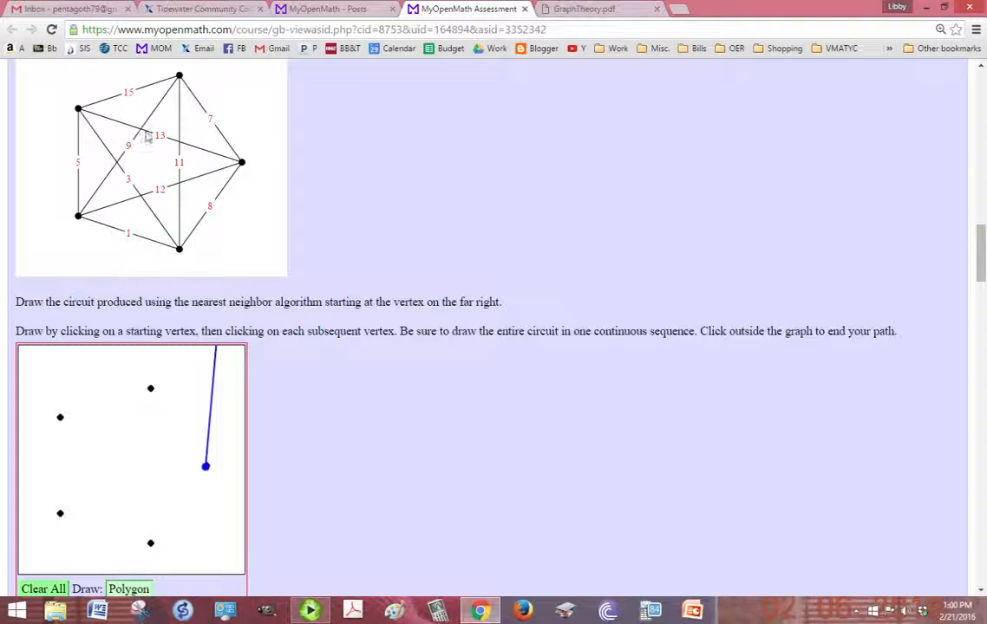
pyautogui.moveTo(111, 216)
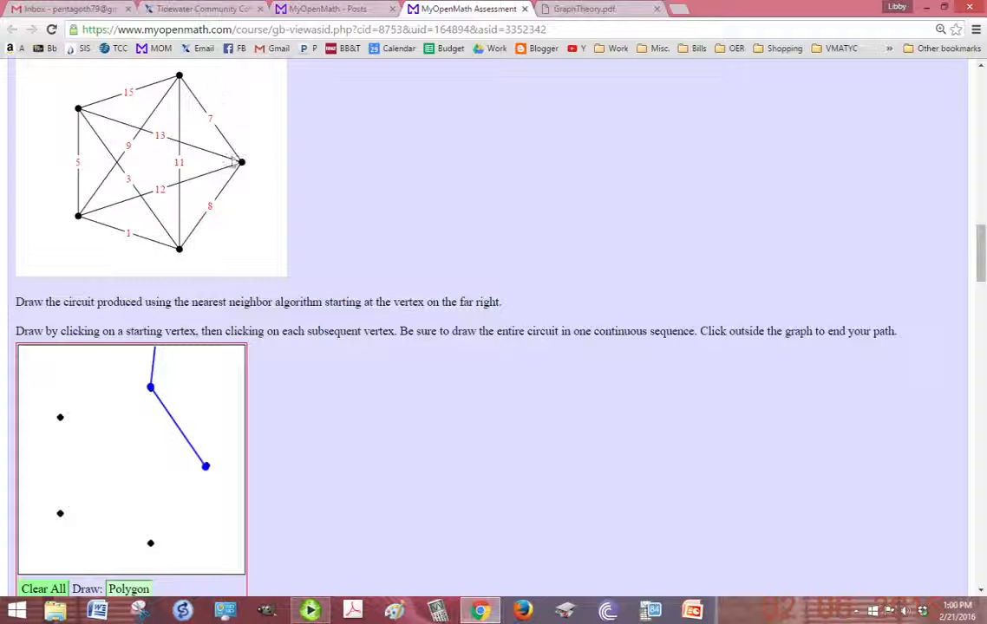
pyautogui.moveTo(235, 168)
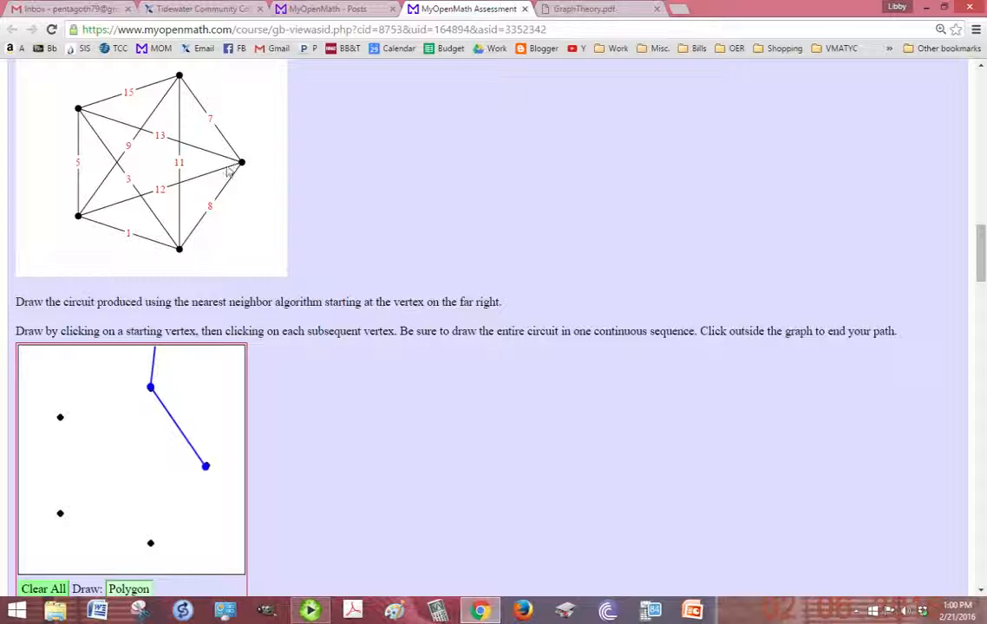
# Step: Extend the polygon through the lower-left, bottom and upper-left vertices and close it at the far-right vertex
pyautogui.click(97, 402)
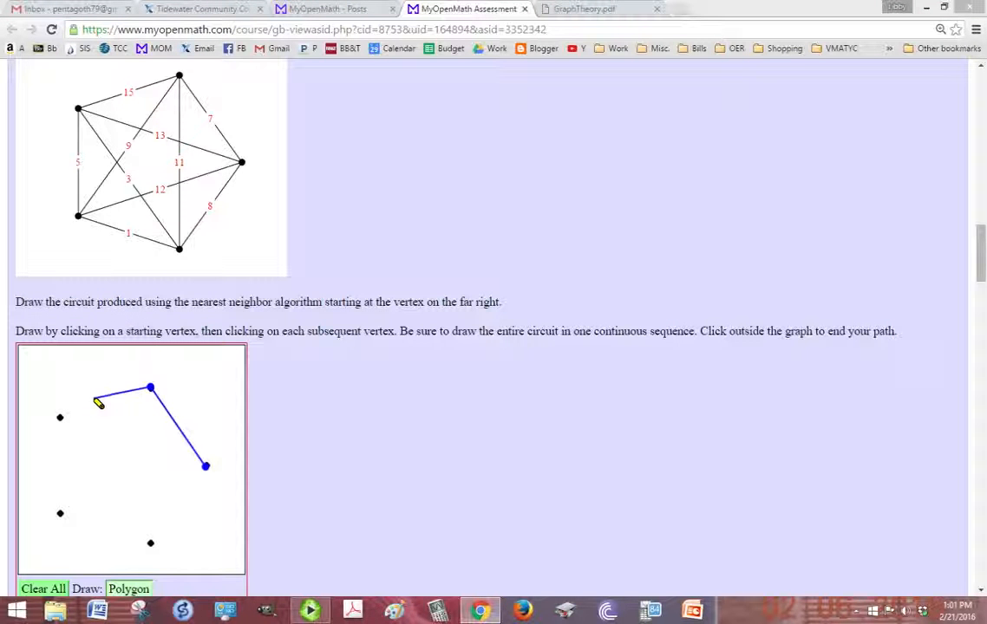
pyautogui.click(61, 513)
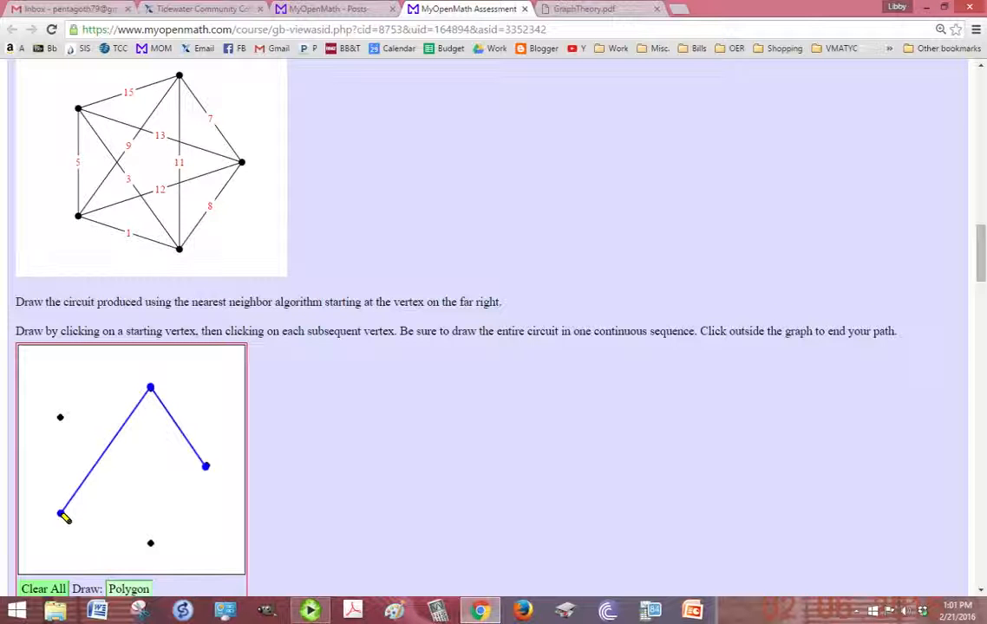
pyautogui.click(59, 416)
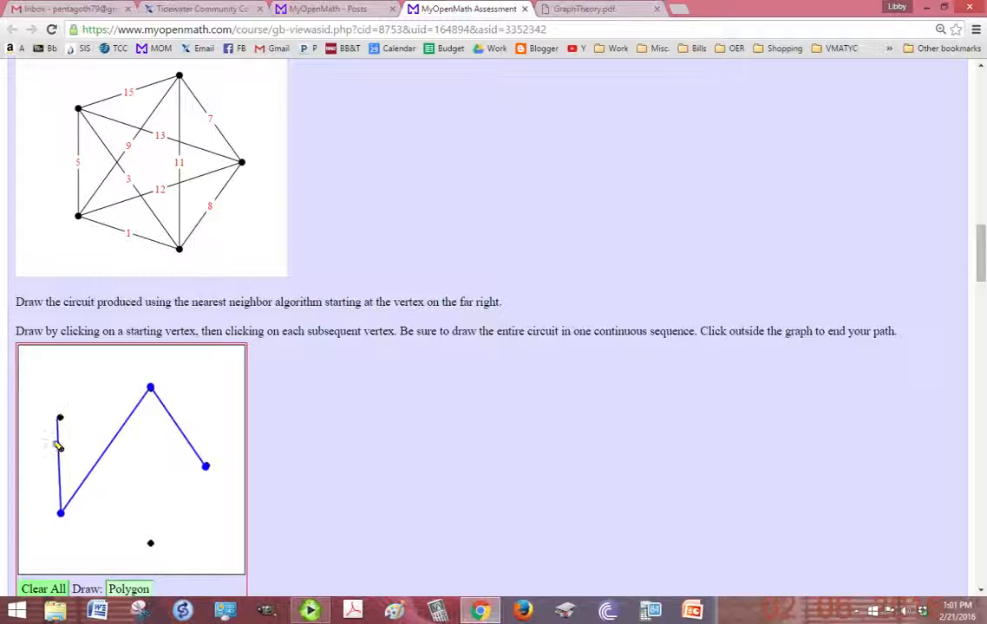
pyautogui.click(151, 545)
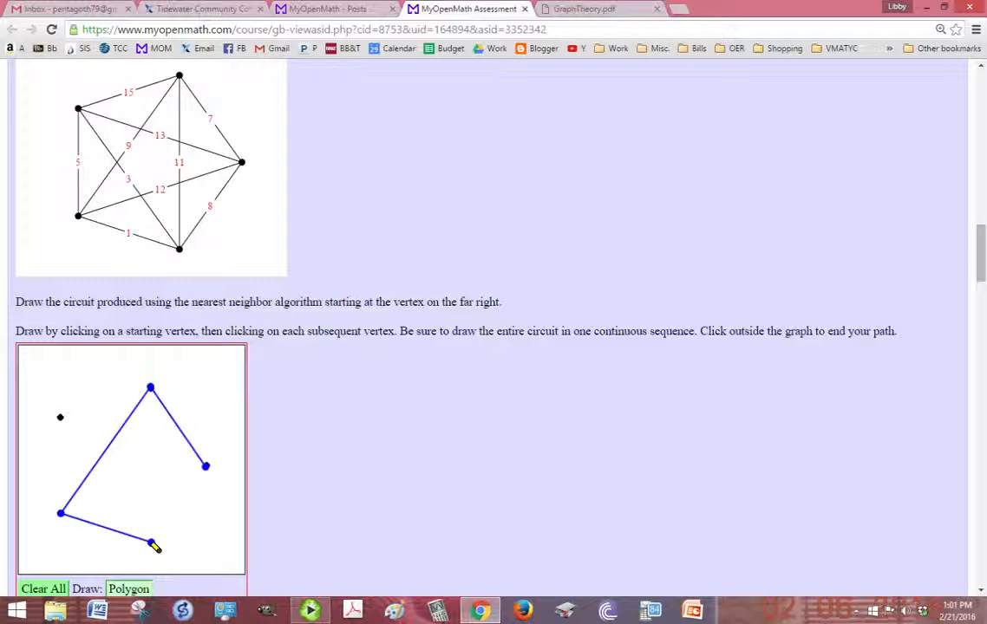
pyautogui.click(59, 416)
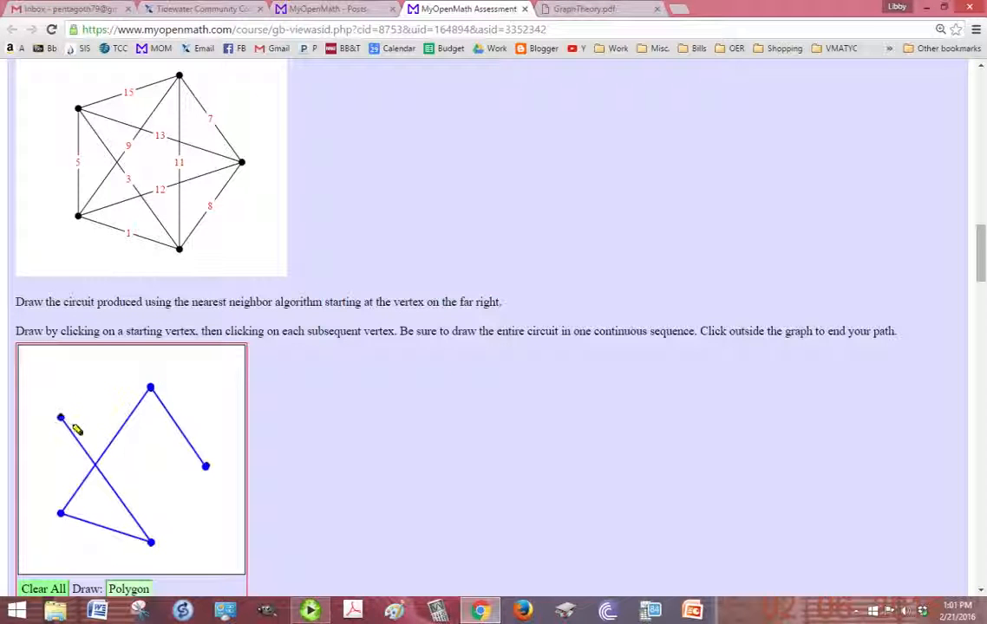
pyautogui.click(208, 468)
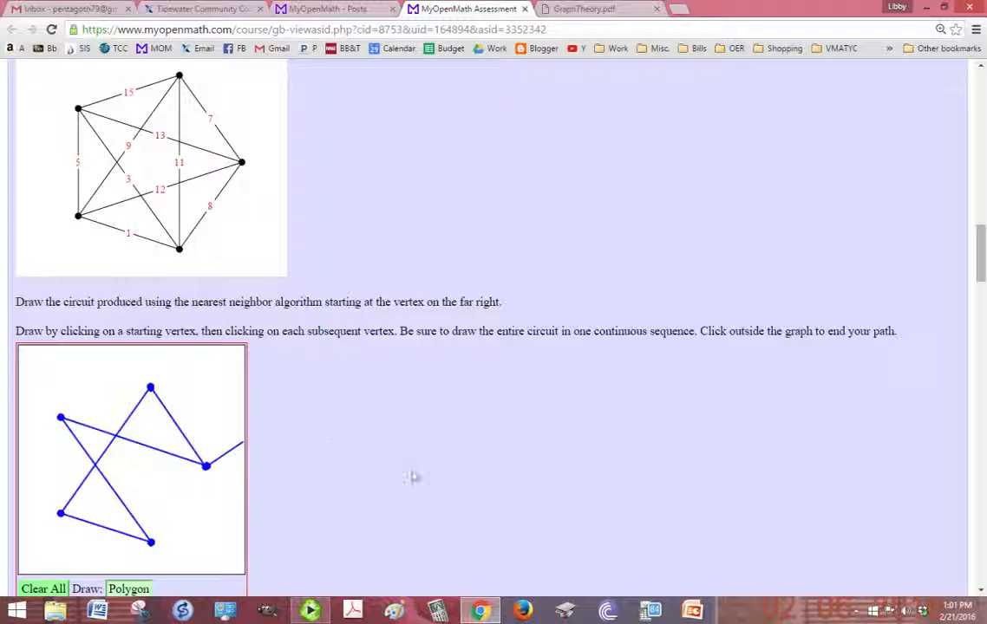
pyautogui.moveTo(488, 437)
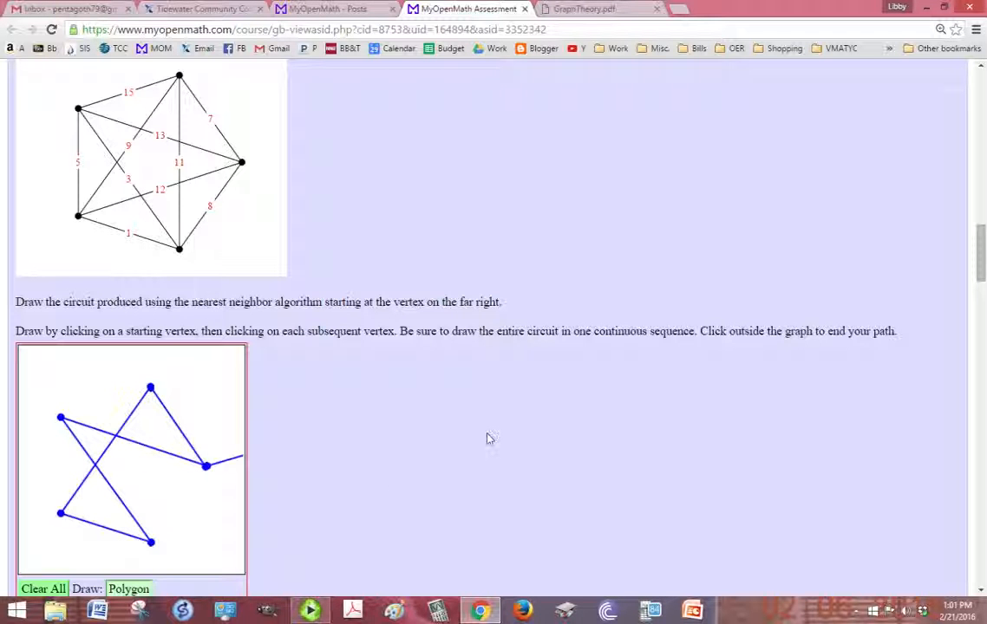